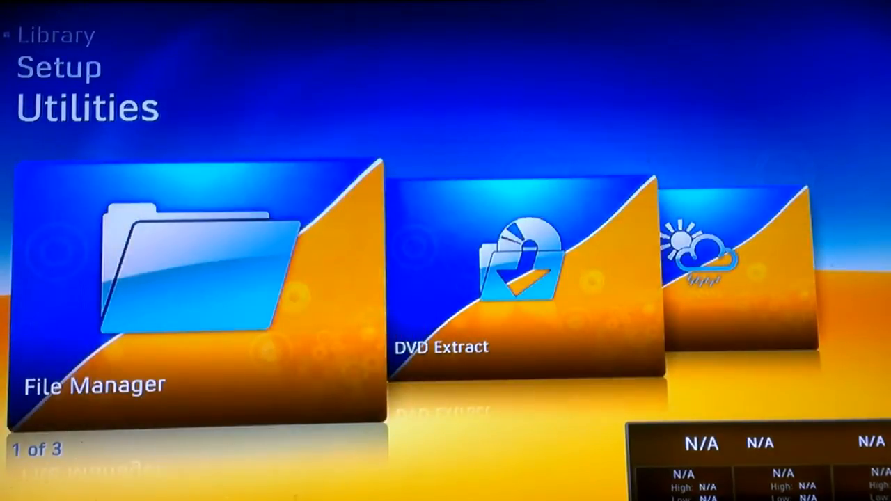
- Open File Manager from Freestyle Dash Utilities to find the NAND flasher
left_click(195, 278)
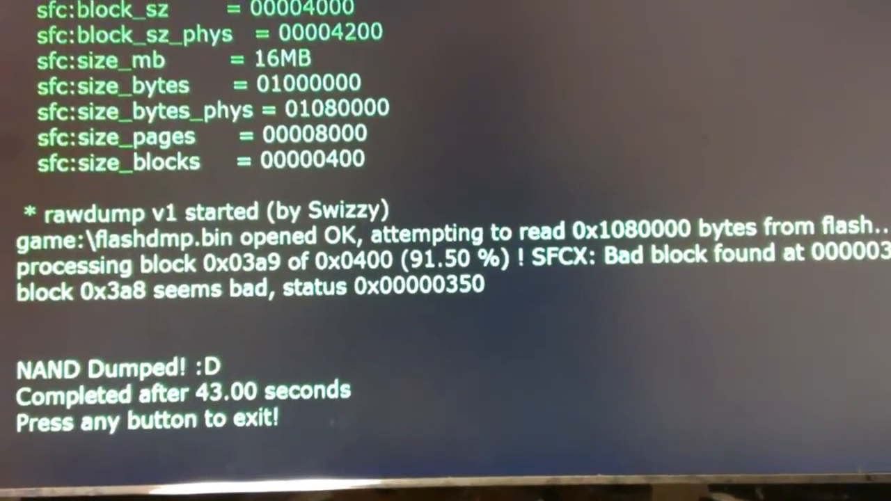
- Exit Simple 360 NAND Flasher after the NAND dump to flashdmp.bin completes
key("enter")
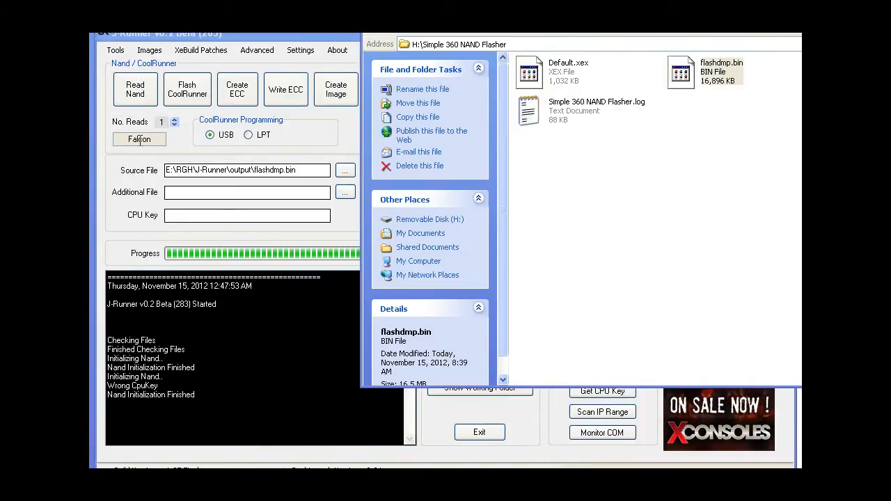
mouse_move(286, 43)
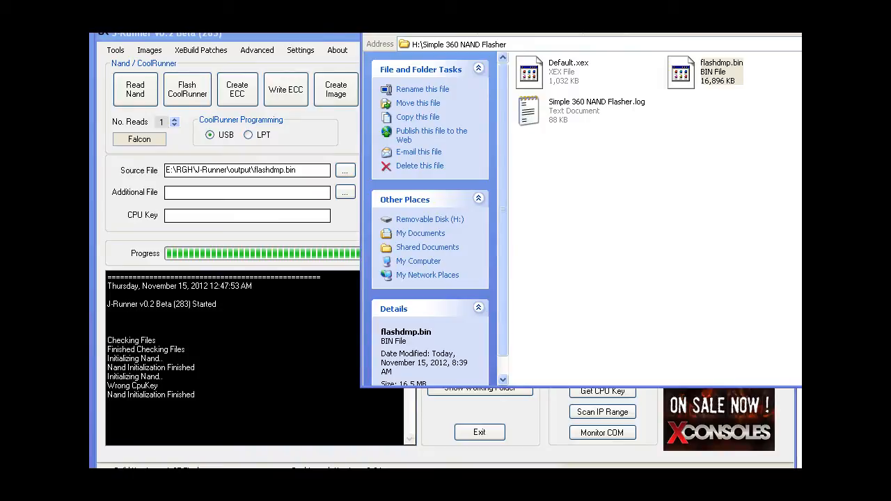
mouse_move(317, 42)
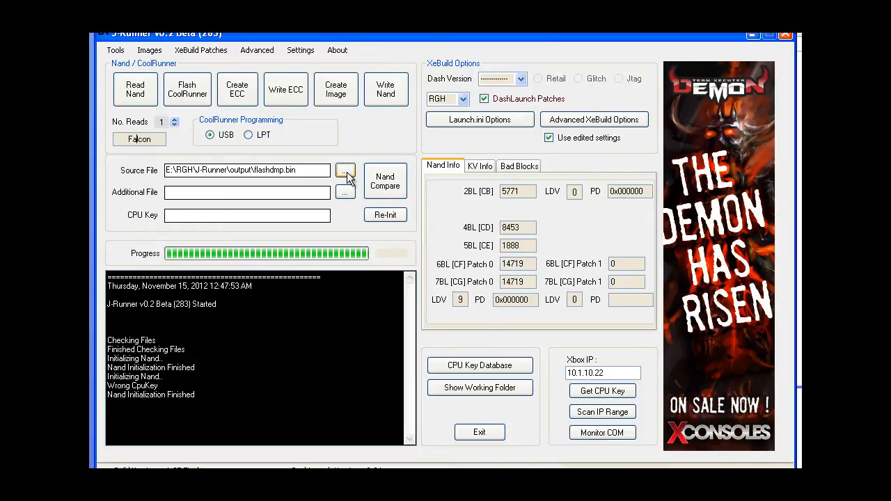
- Choose flashdmp.bin as J-Runner's source file
left_click(344, 170)
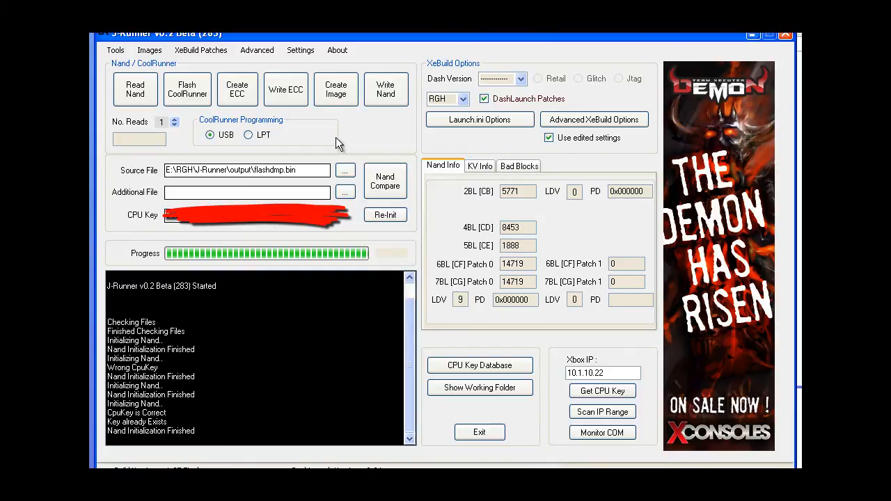
mouse_move(472, 104)
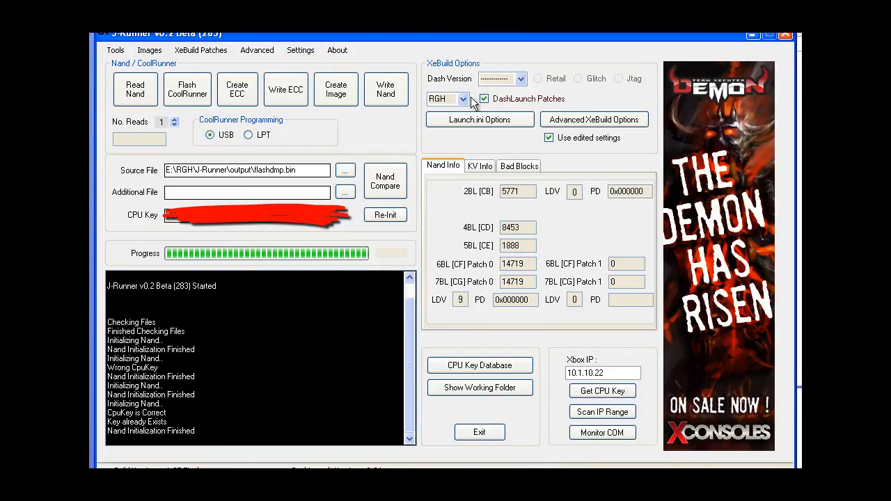
- Keep RGH as the hack type and open the dashboard version list for 16197
left_click(466, 98)
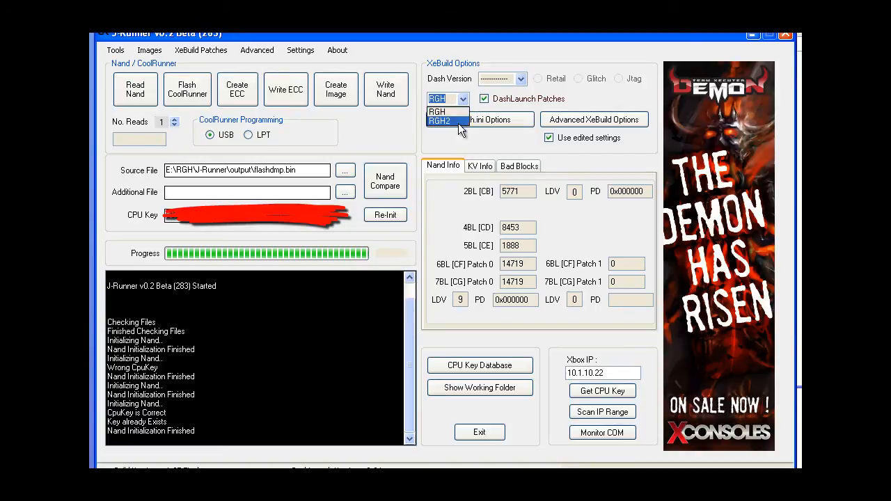
left_click(438, 112)
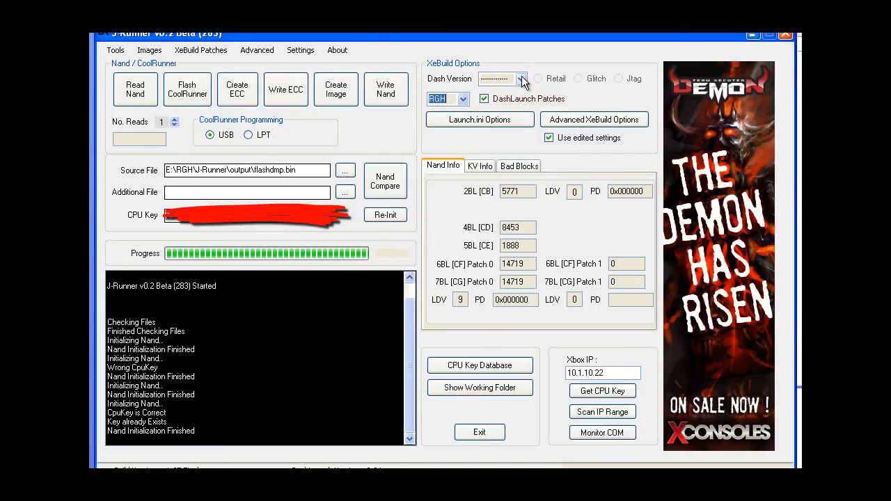
left_click(520, 78)
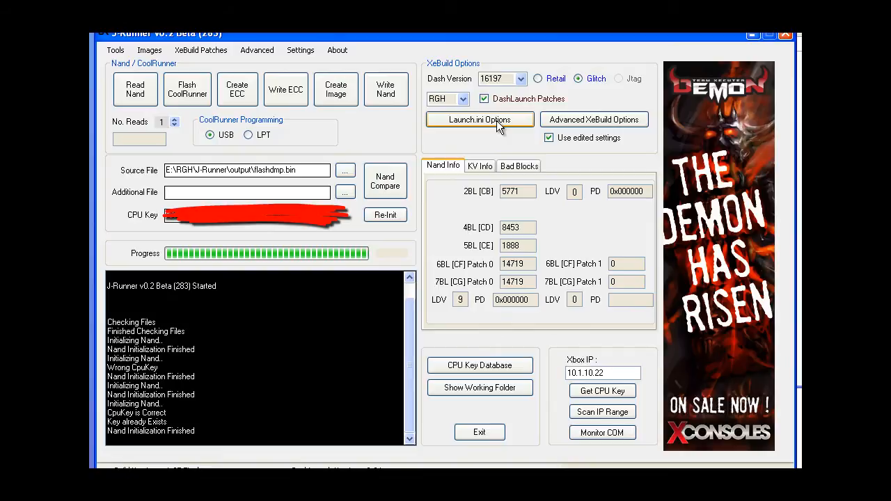
mouse_move(574, 151)
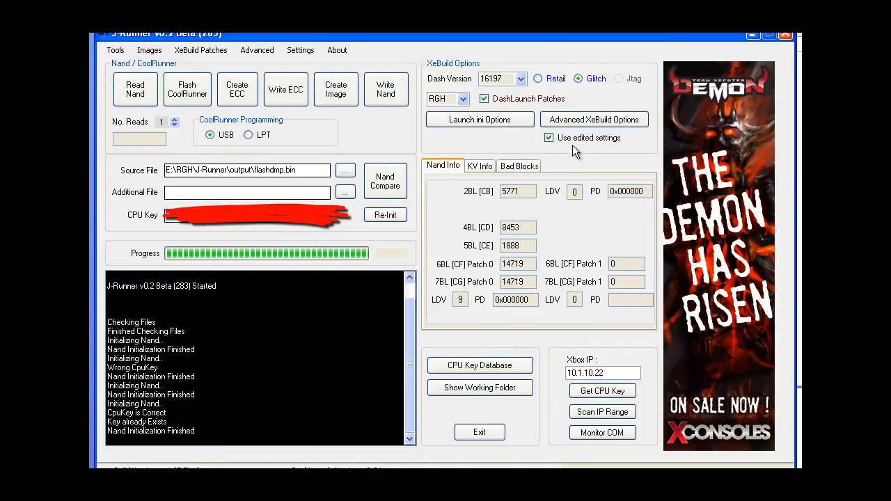
mouse_move(461, 149)
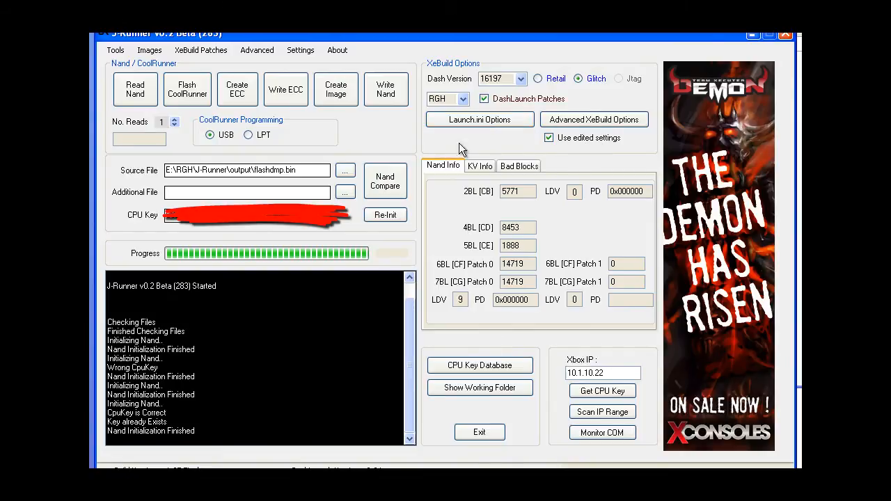
mouse_move(357, 108)
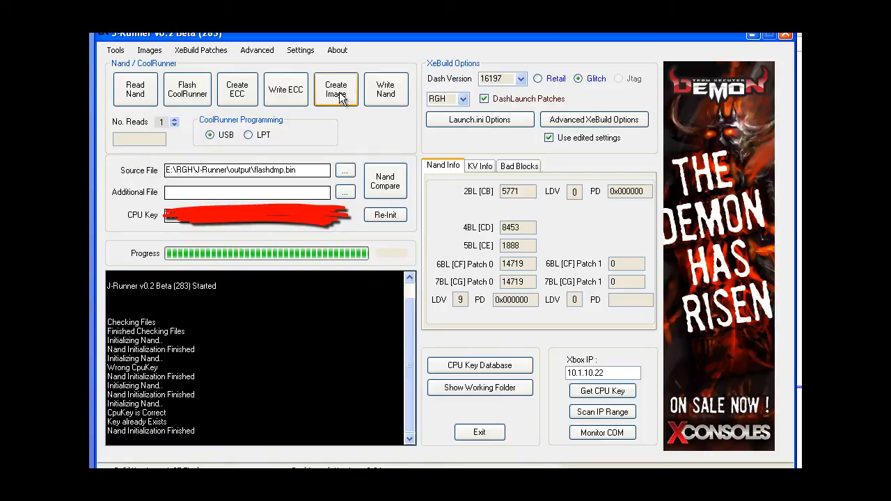
- Create the NAND image with Falcon as the console type
left_click(336, 89)
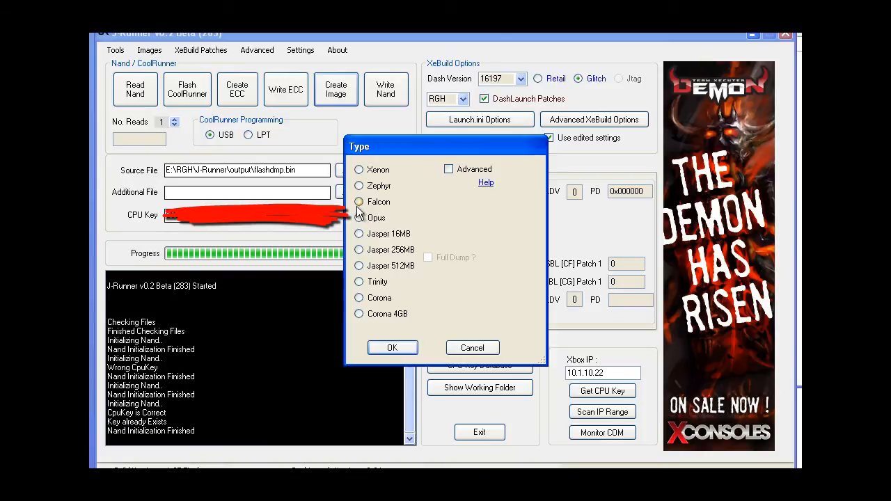
left_click(359, 202)
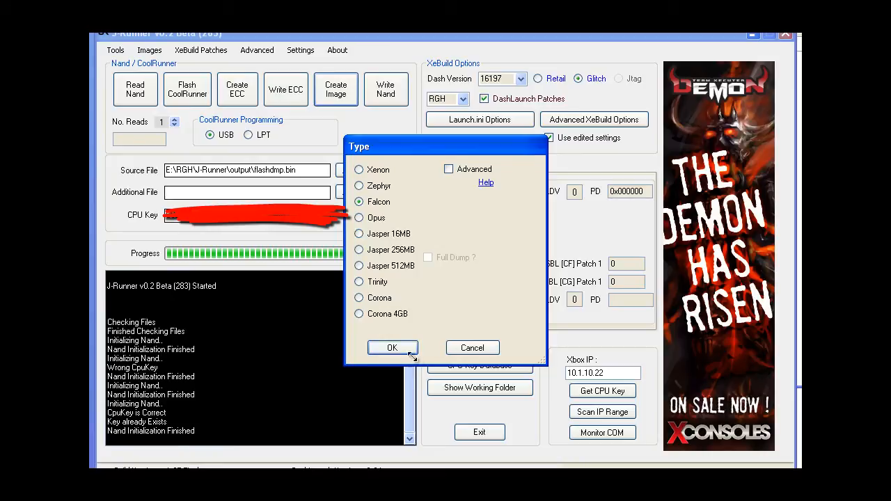
left_click(392, 348)
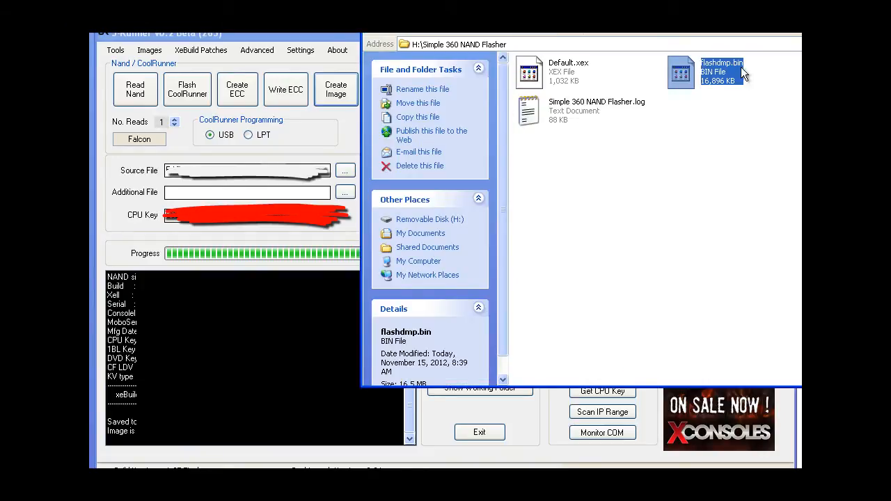
- Delete flashdmp.bin from the USB drive and confirm the deletion
right_click(721, 70)
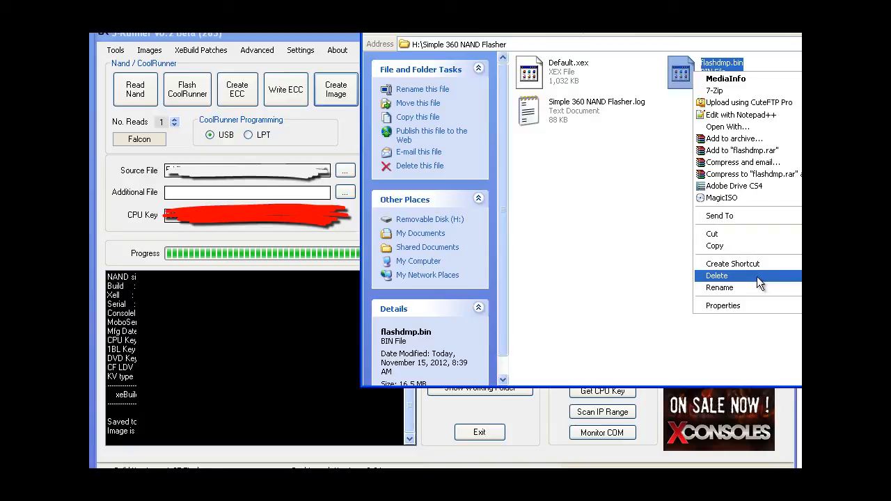
left_click(717, 276)
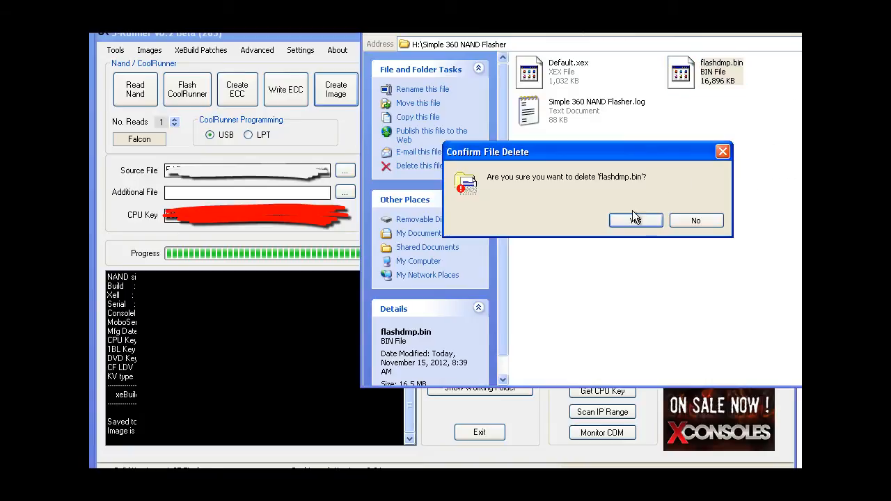
left_click(635, 220)
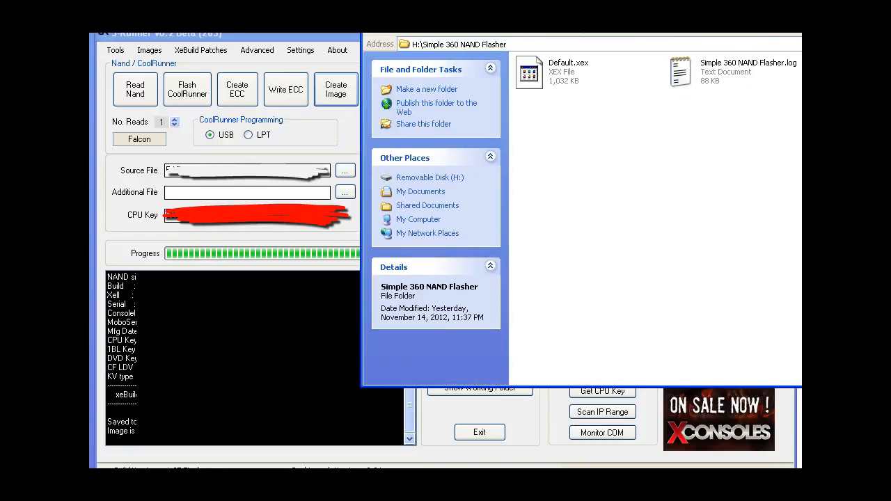
mouse_move(758, 233)
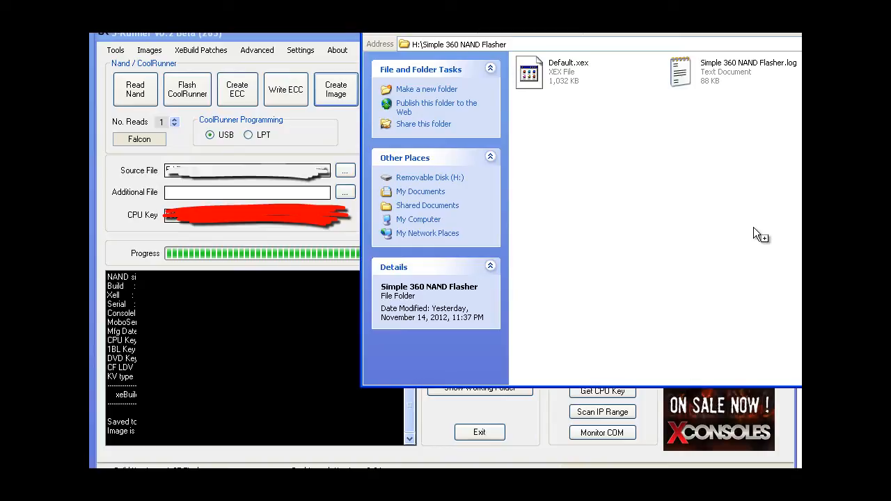
mouse_move(750, 211)
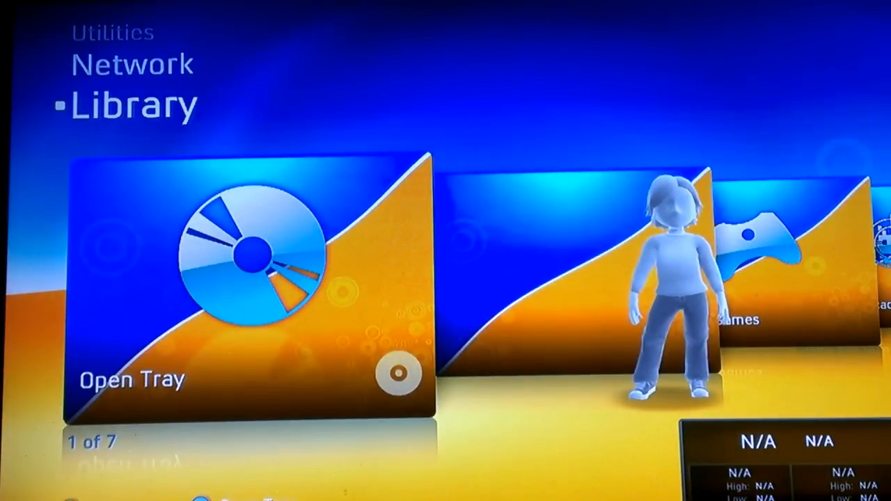
- Open Console Settings and view System Info to read the dashboard version
key("guide")
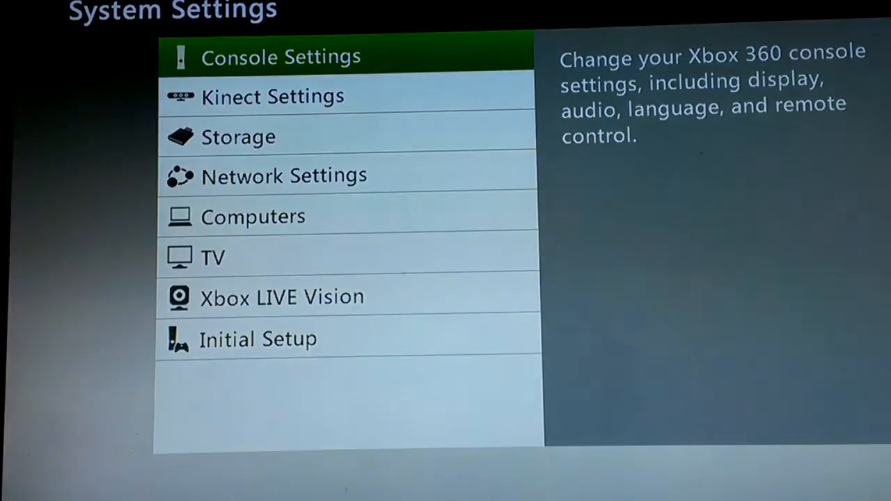
left_click(280, 55)
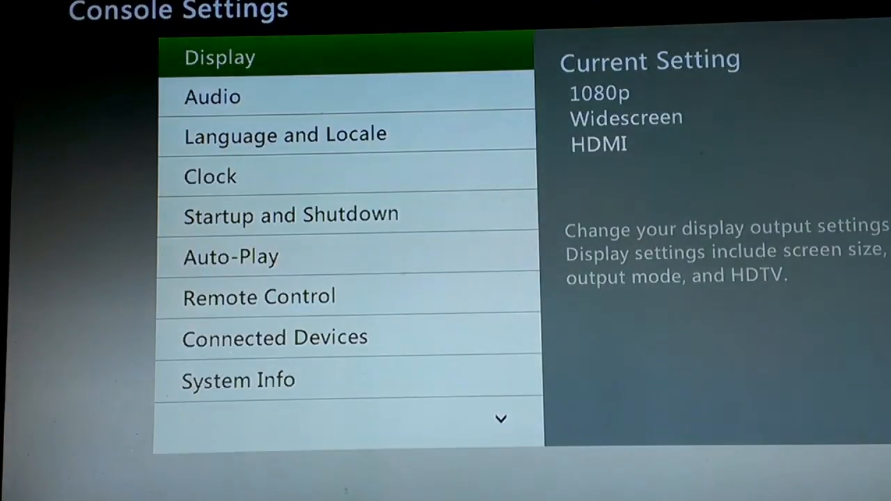
left_click(238, 380)
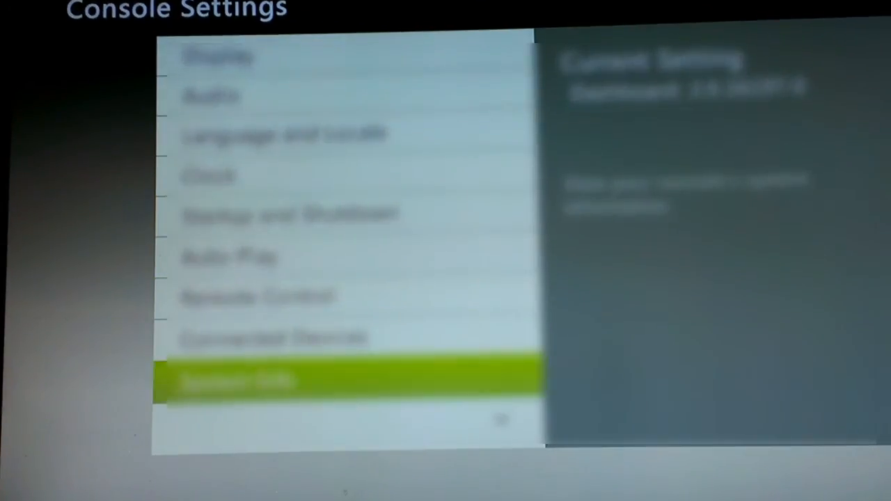